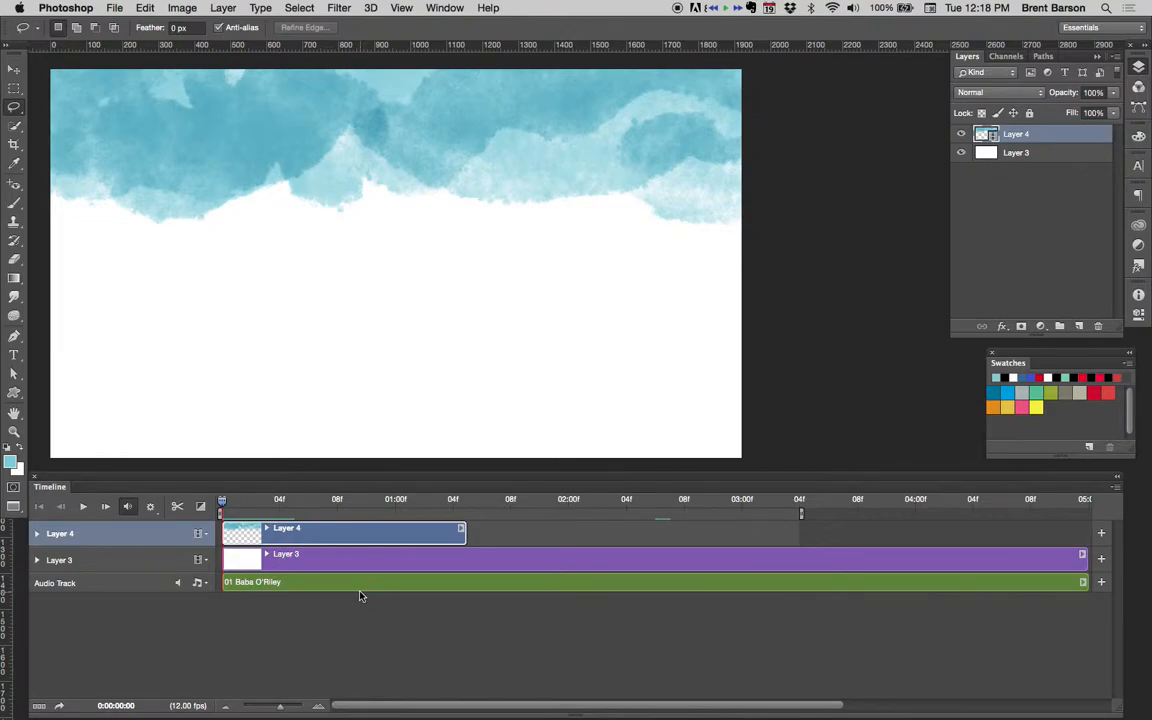
pyautogui.moveTo(324, 608)
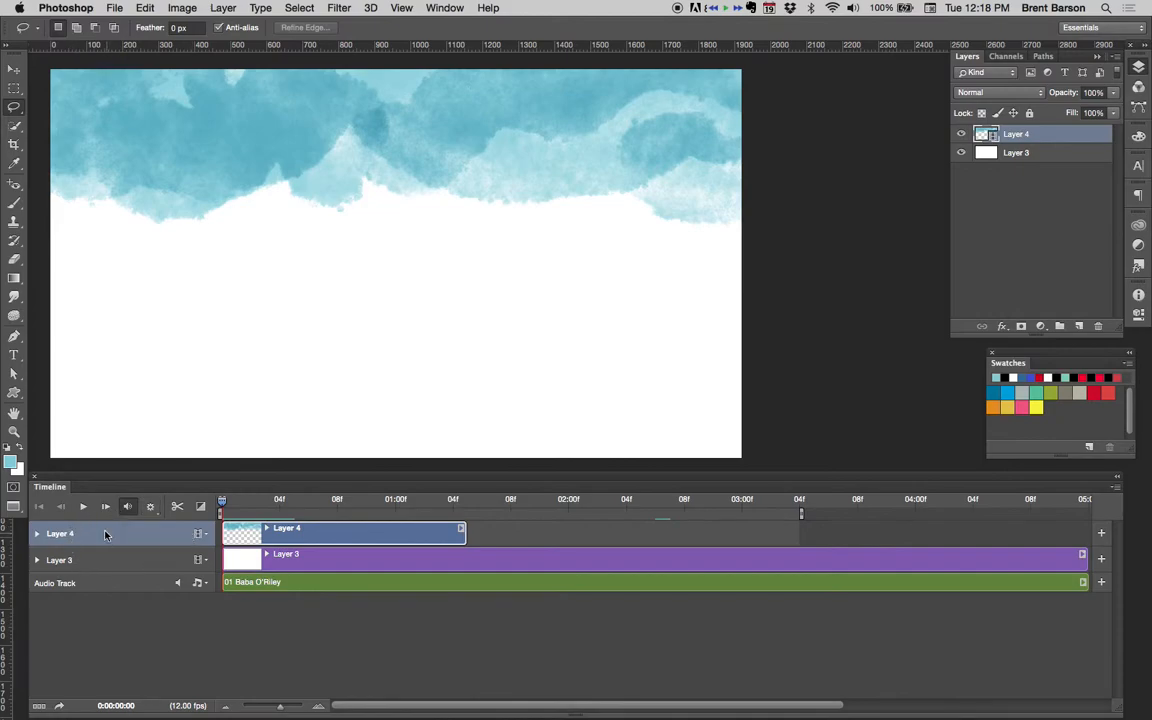
# Duplicate the short Layer 4 cloud clip repeatedly until Layer 4 copy 15 exists.
pyautogui.click(288, 554)
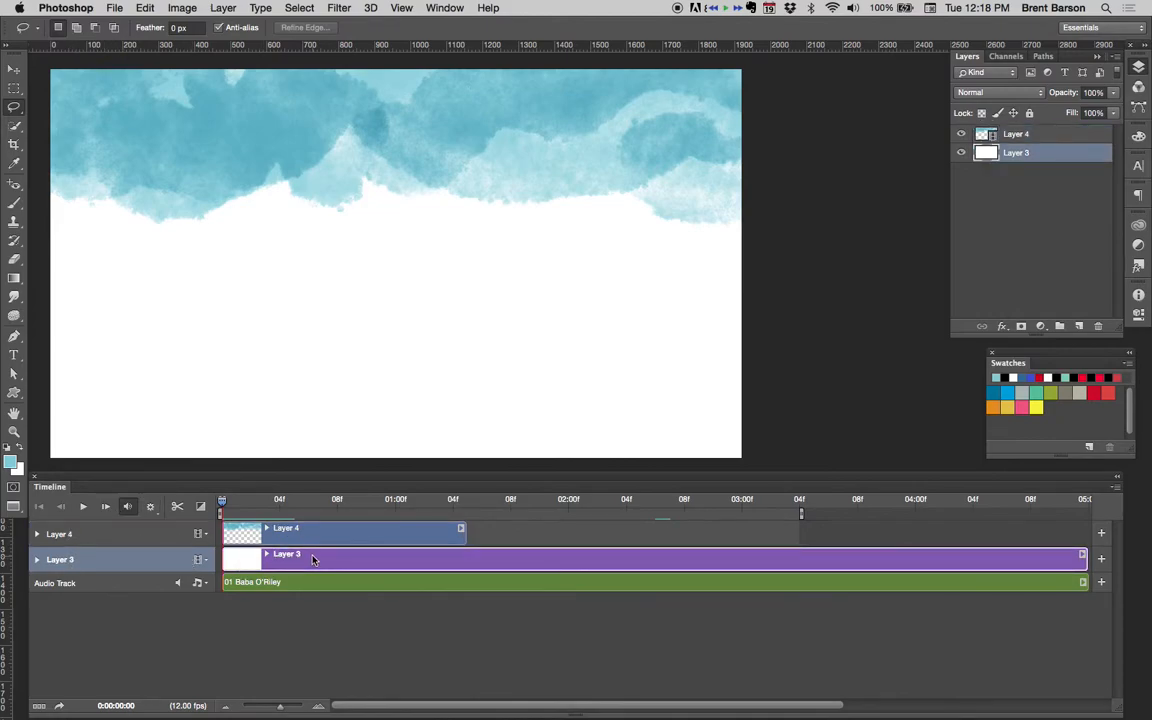
pyautogui.click(1016, 132)
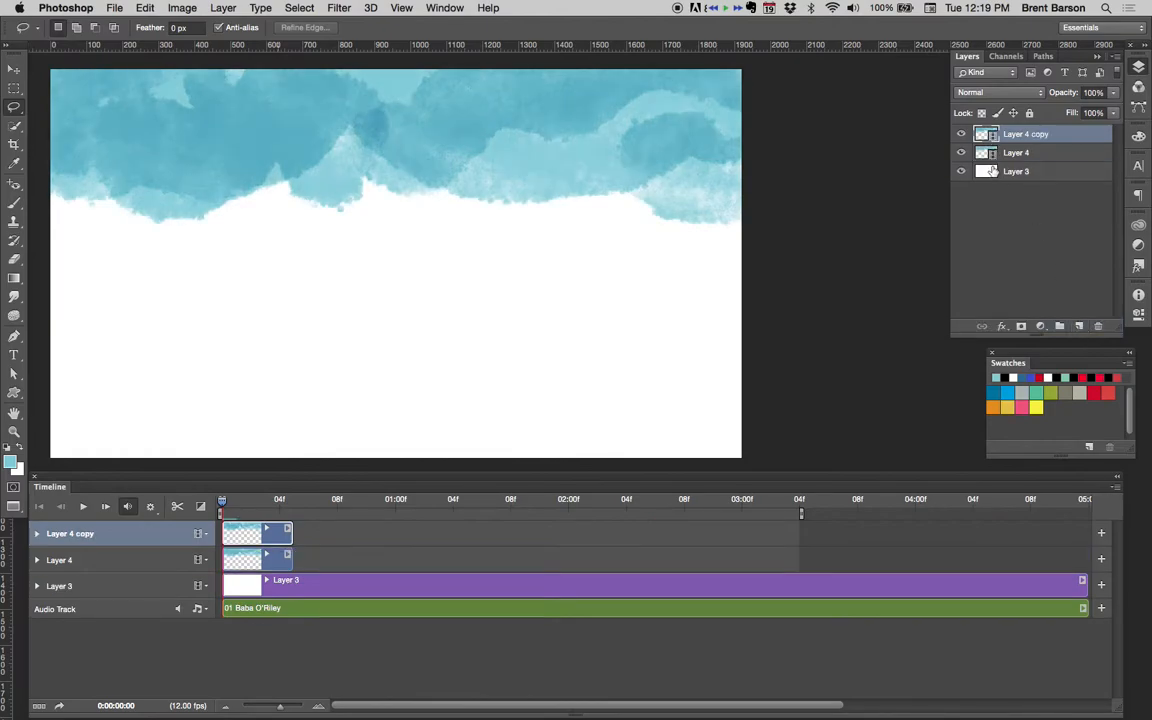
pyautogui.moveTo(990, 168)
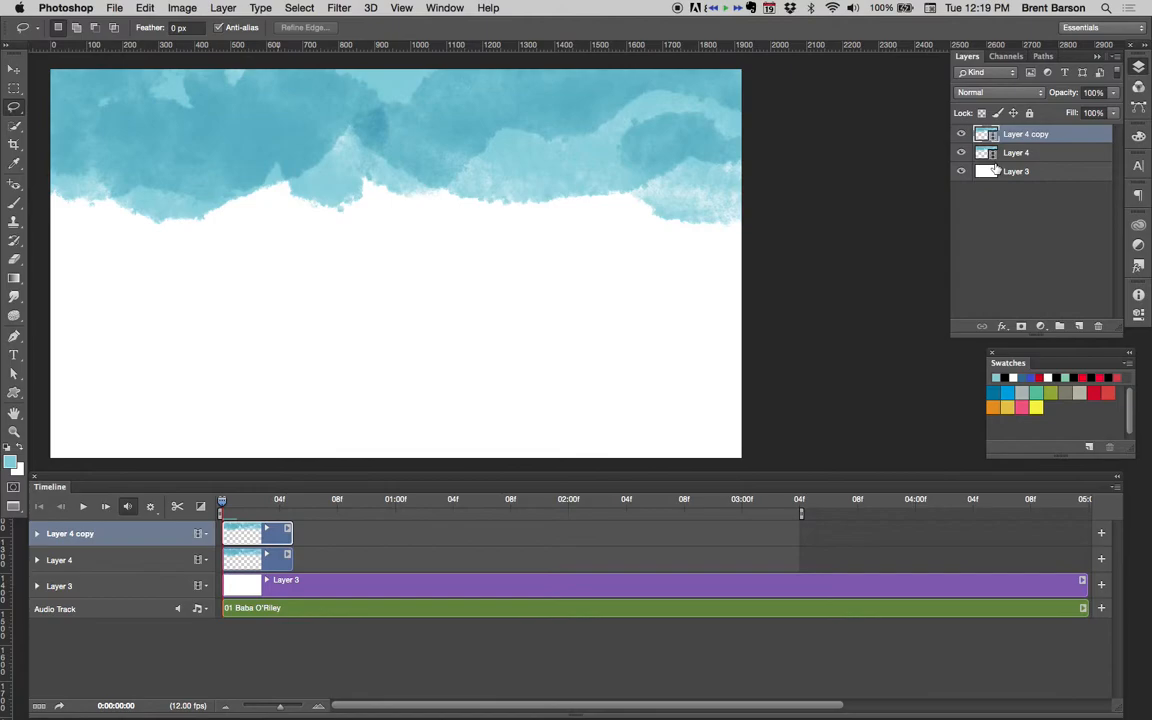
pyautogui.moveTo(1030, 152)
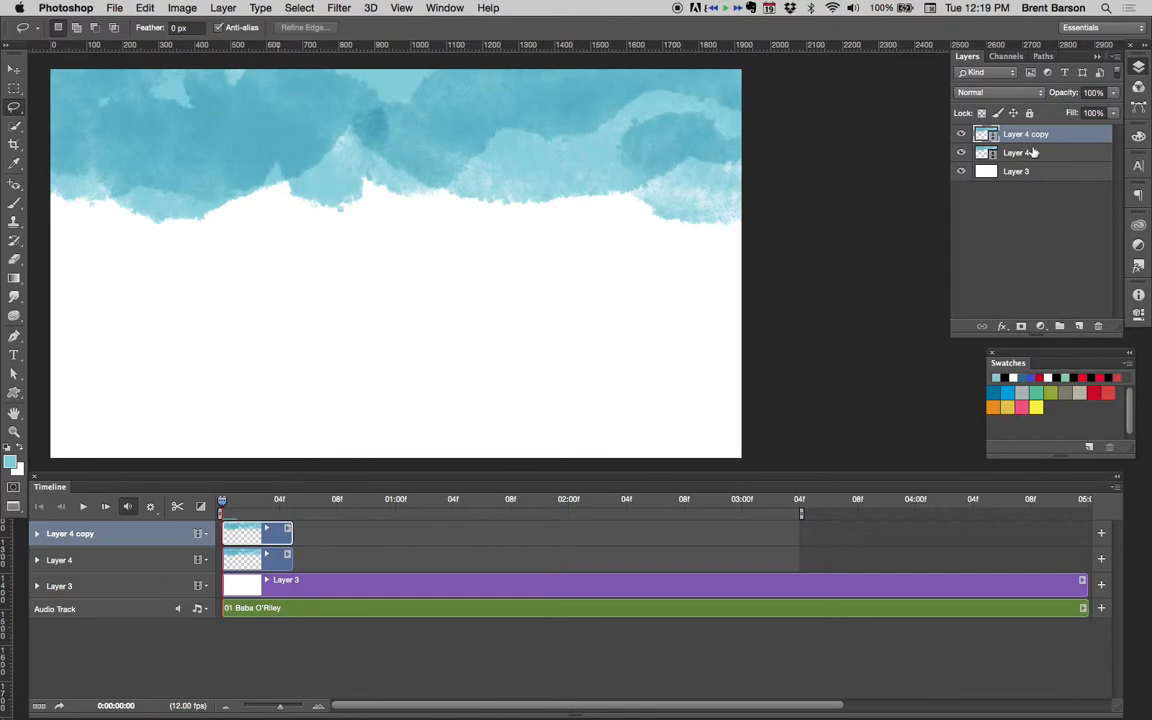
pyautogui.click(1020, 152)
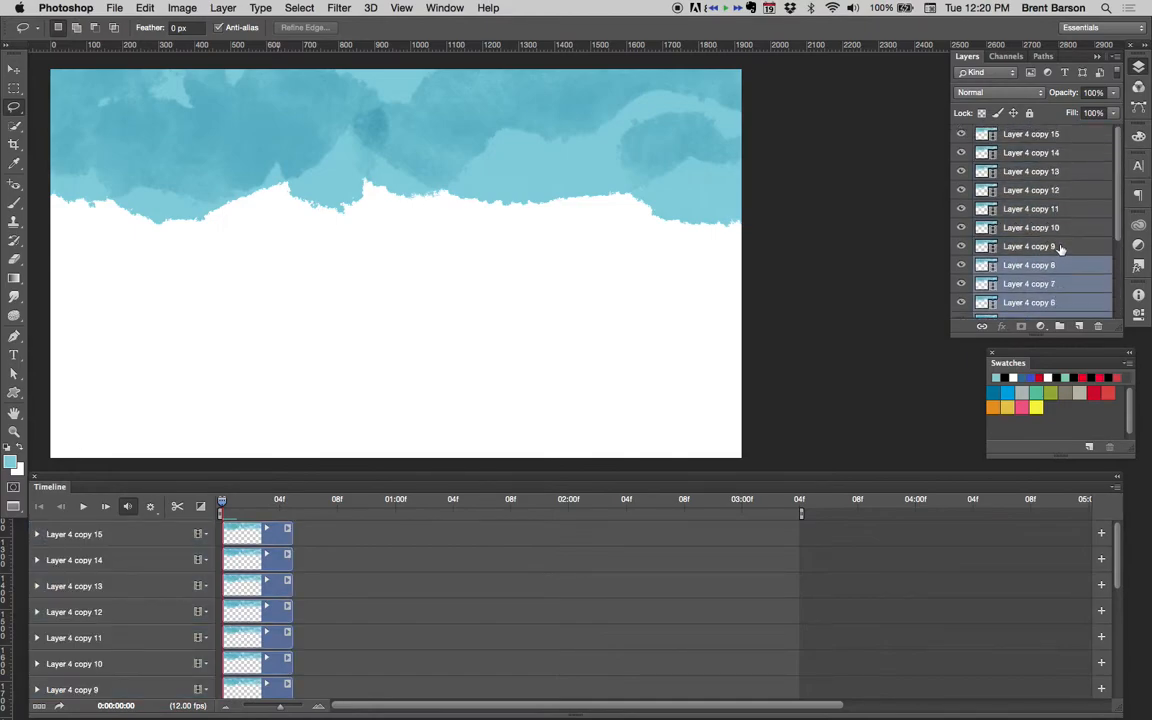
pyautogui.click(1032, 132)
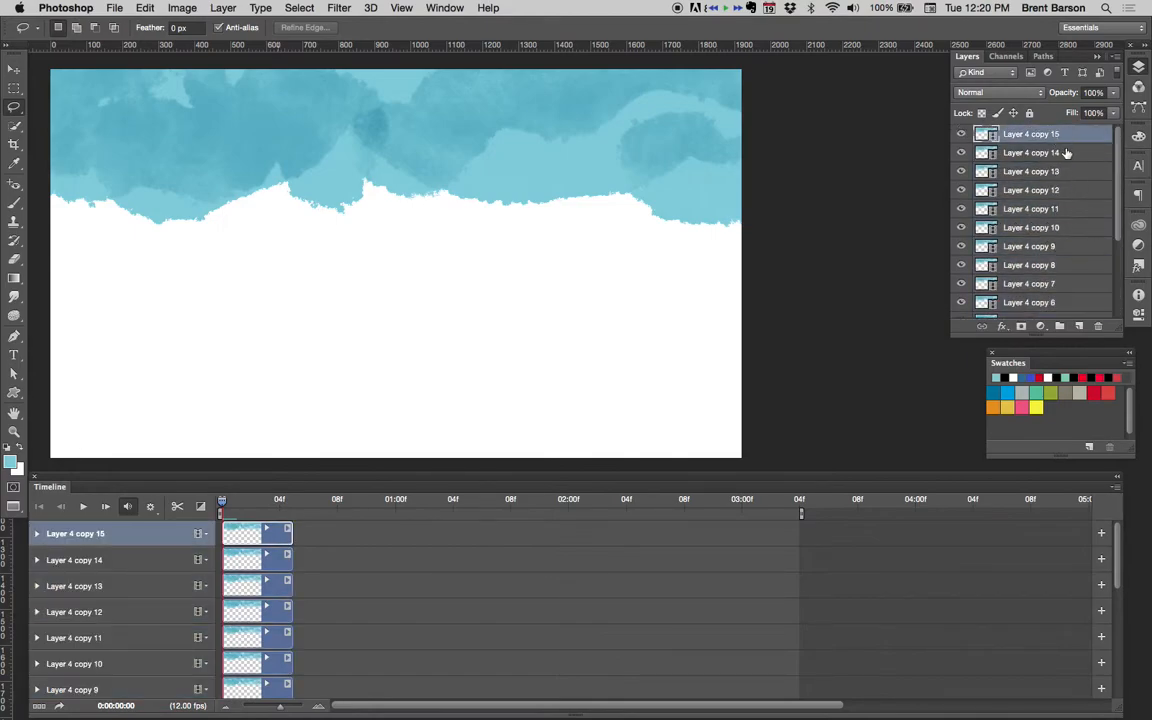
pyautogui.scroll(-3)
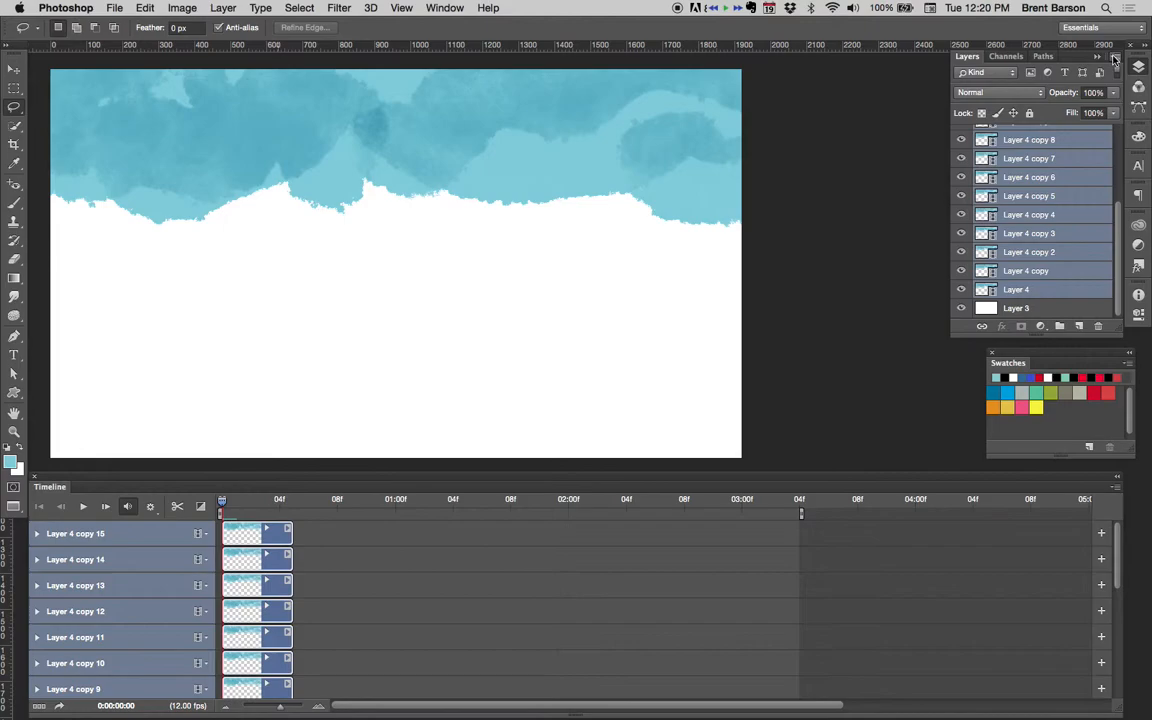
# Group the selected Layer 4 copies into a new group named 'Sky Background' and expand it.
pyautogui.click(1114, 58)
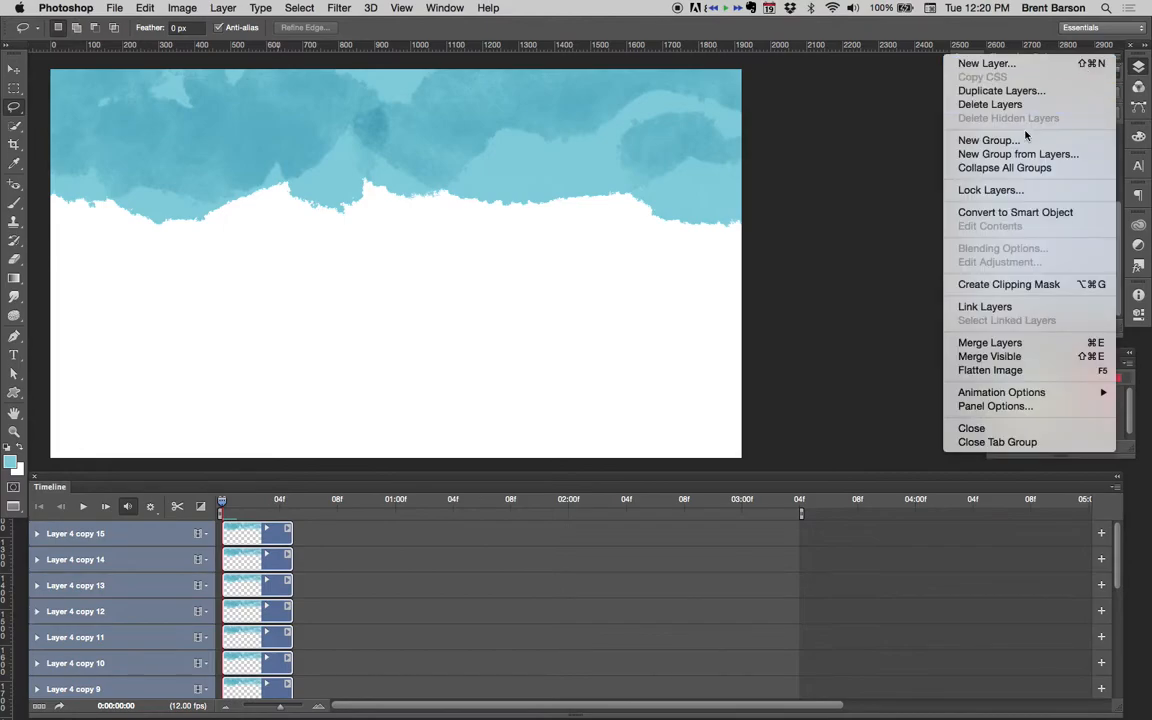
pyautogui.click(1018, 152)
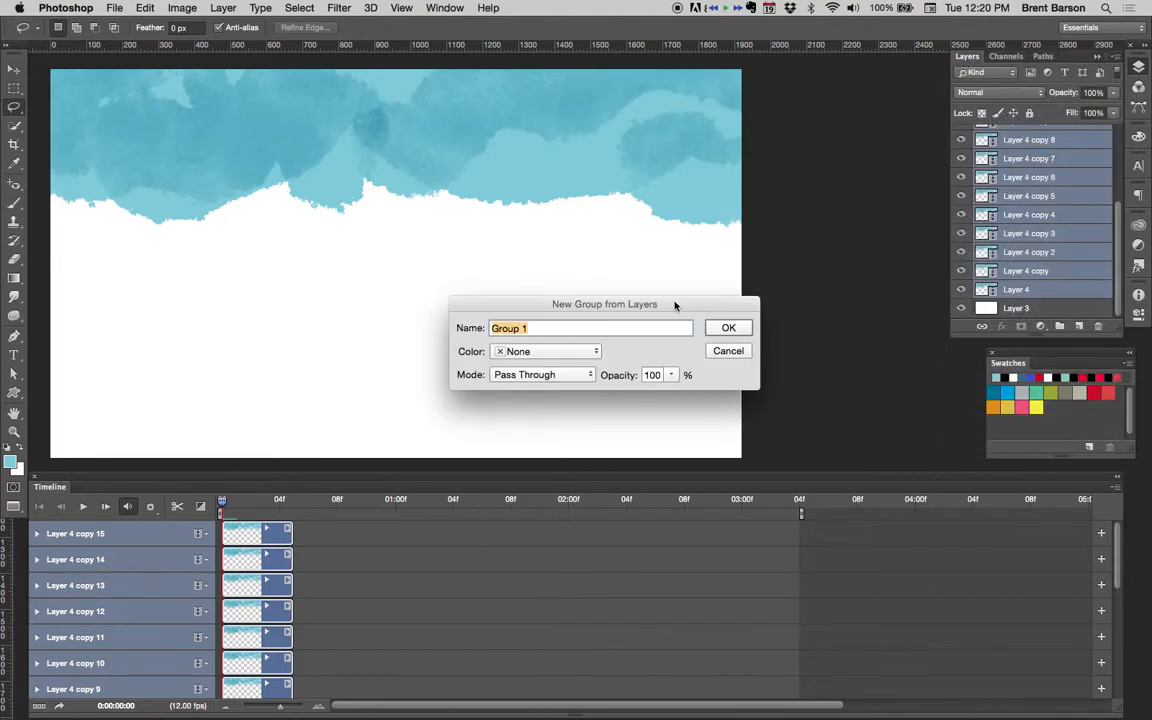
pyautogui.write('Sky')
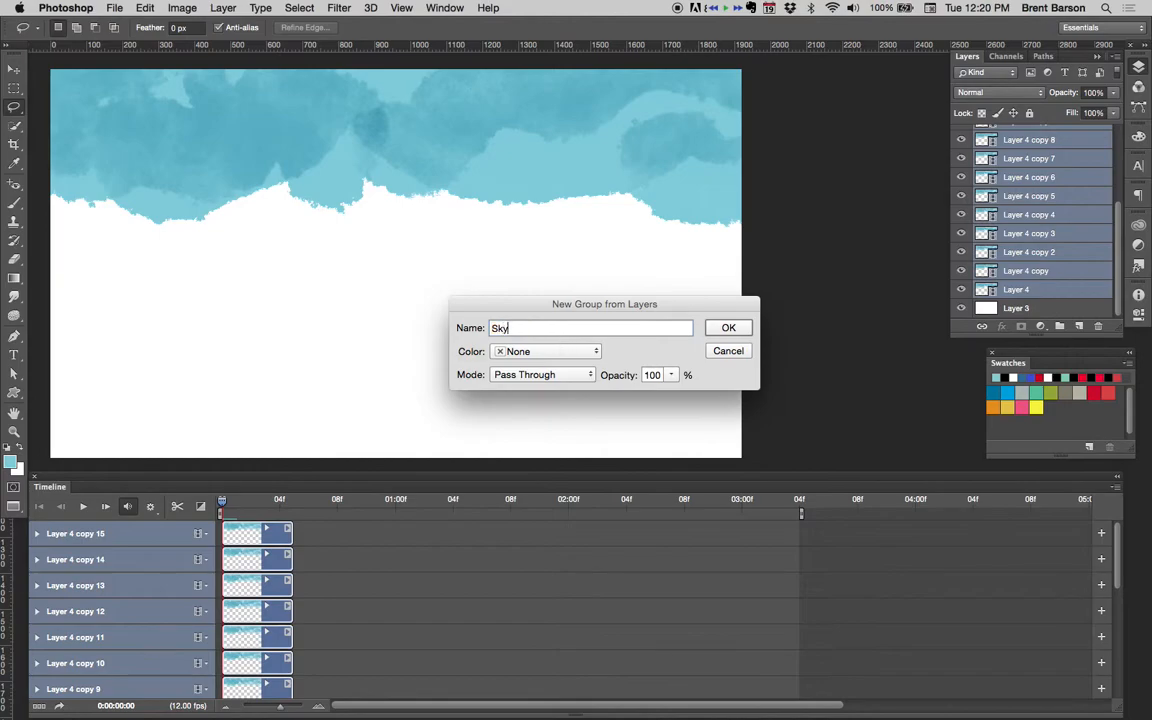
pyautogui.write('Background')
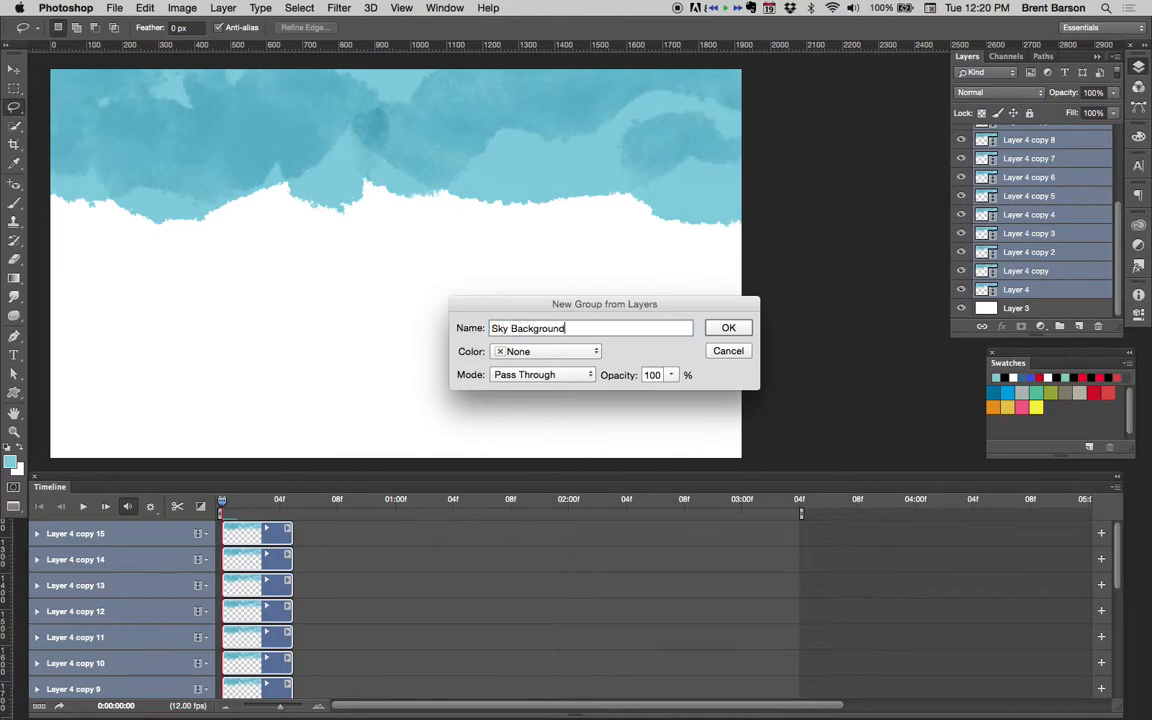
pyautogui.click(728, 328)
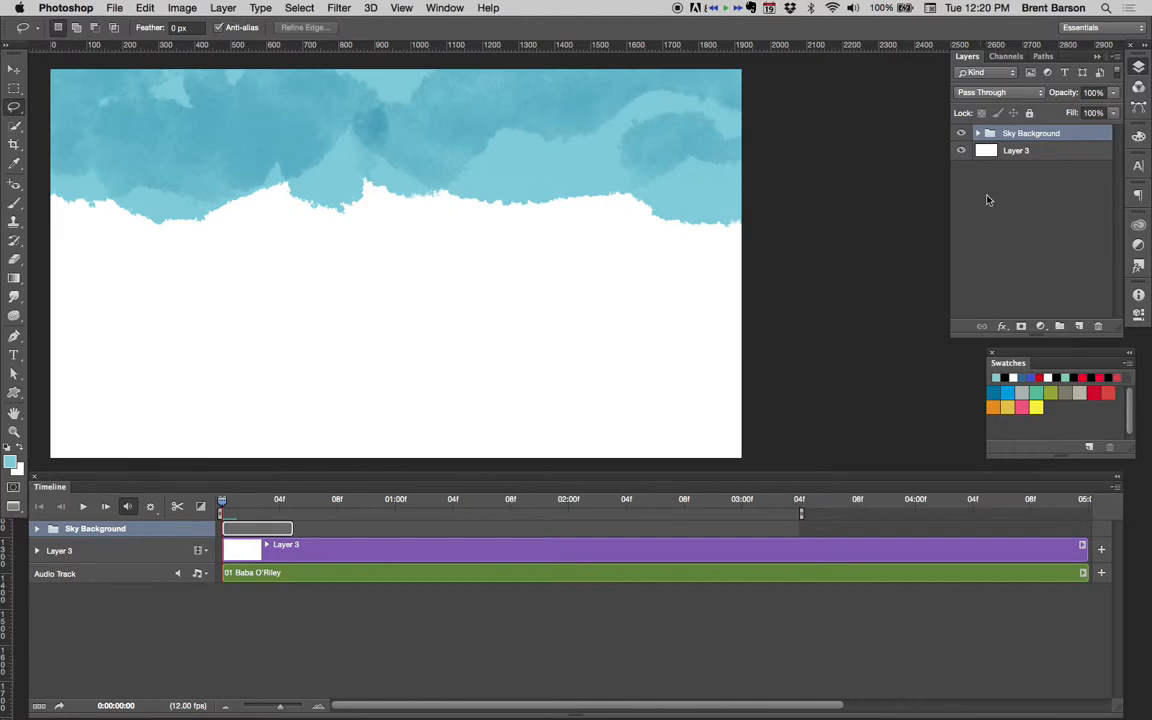
pyautogui.moveTo(262, 544)
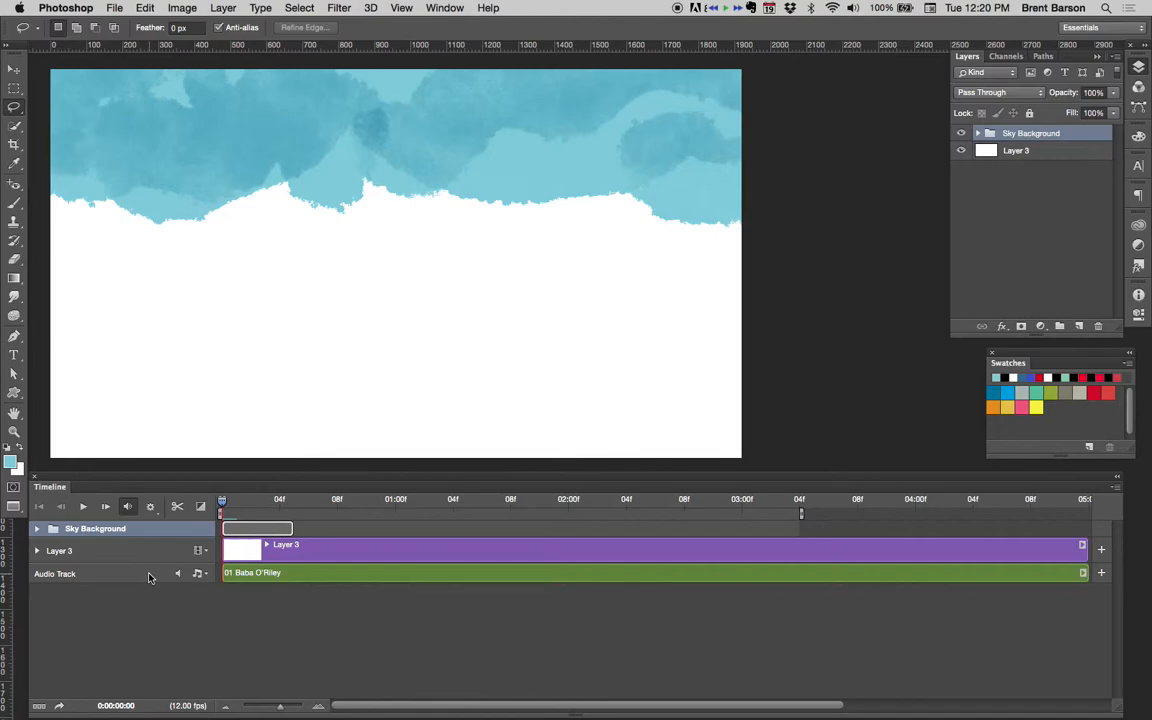
pyautogui.click(36, 528)
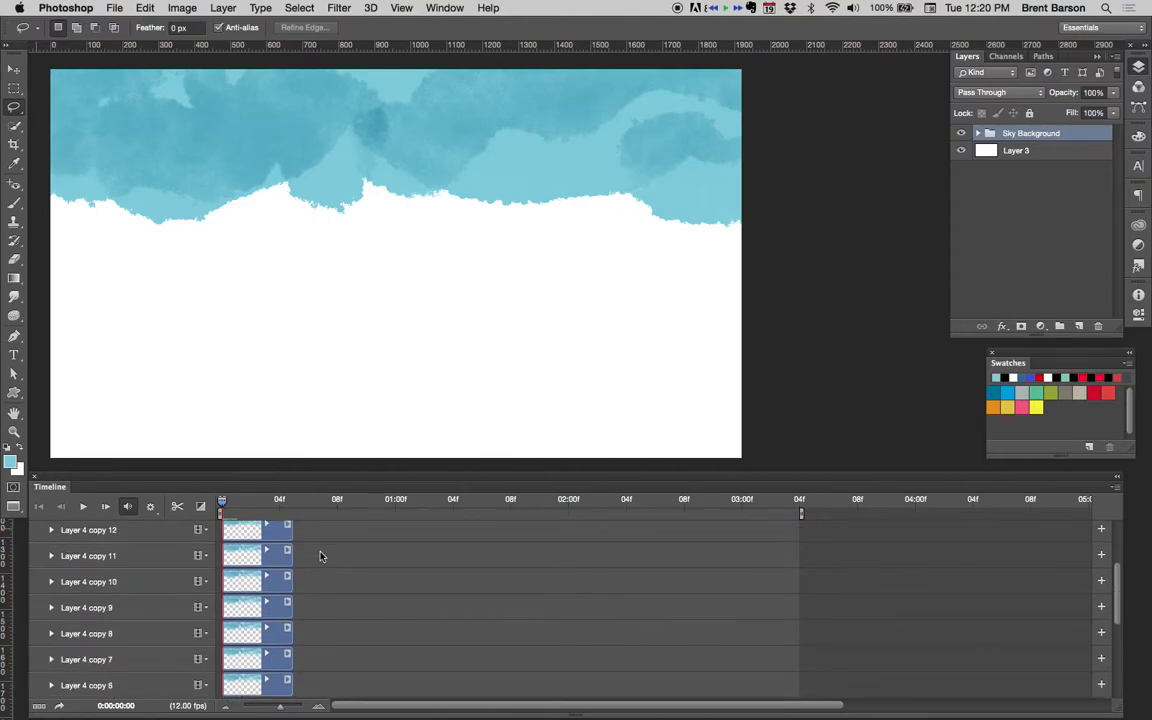
# Drag the cloud copy clips rightward so they sit end-to-end in a stair-step arrangement.
pyautogui.scroll(-3)
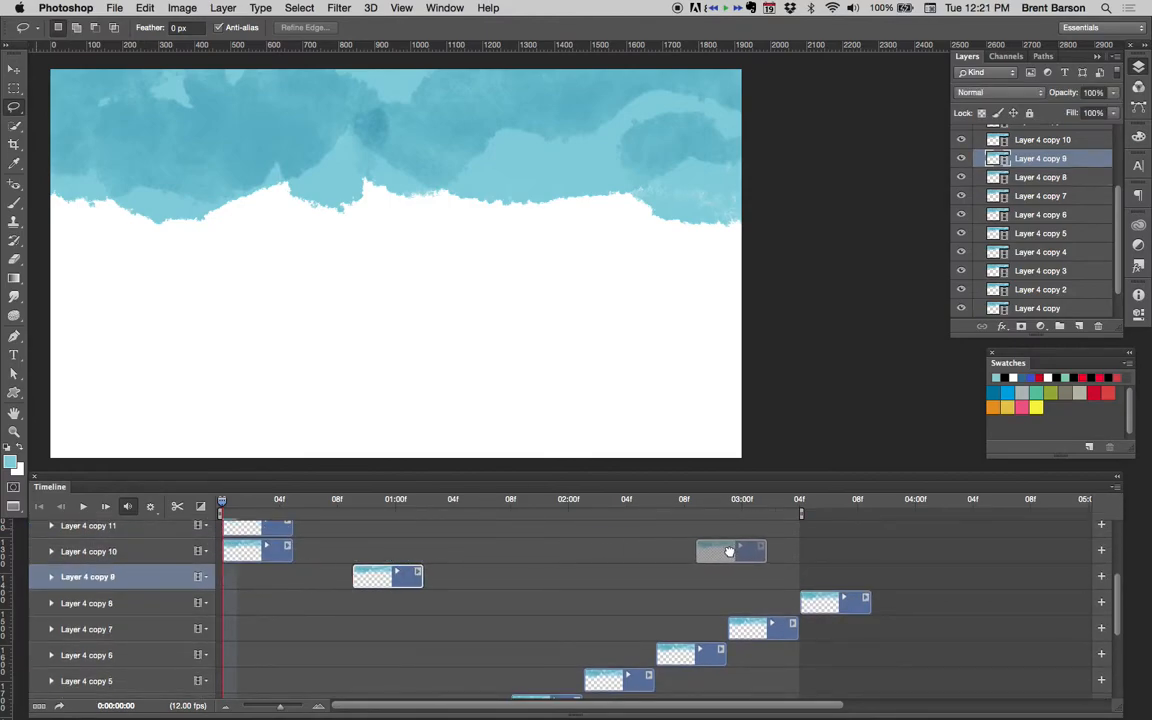
pyautogui.moveTo(730, 550); pyautogui.dragTo(908, 576)
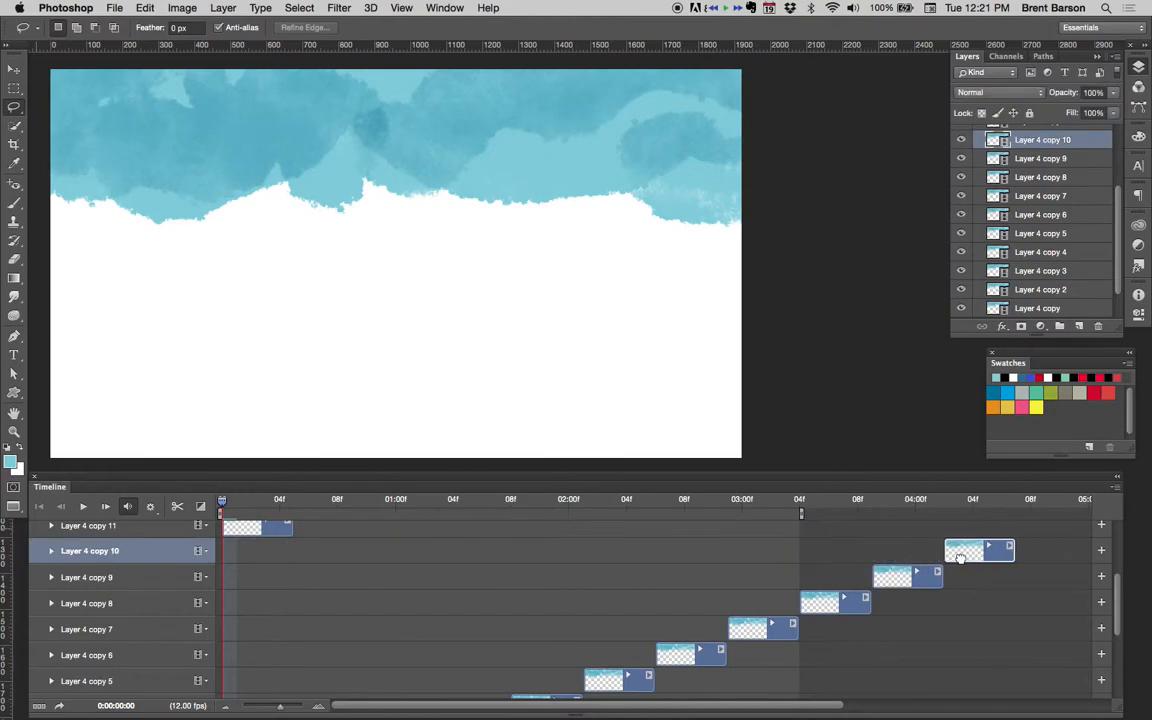
pyautogui.moveTo(902, 552)
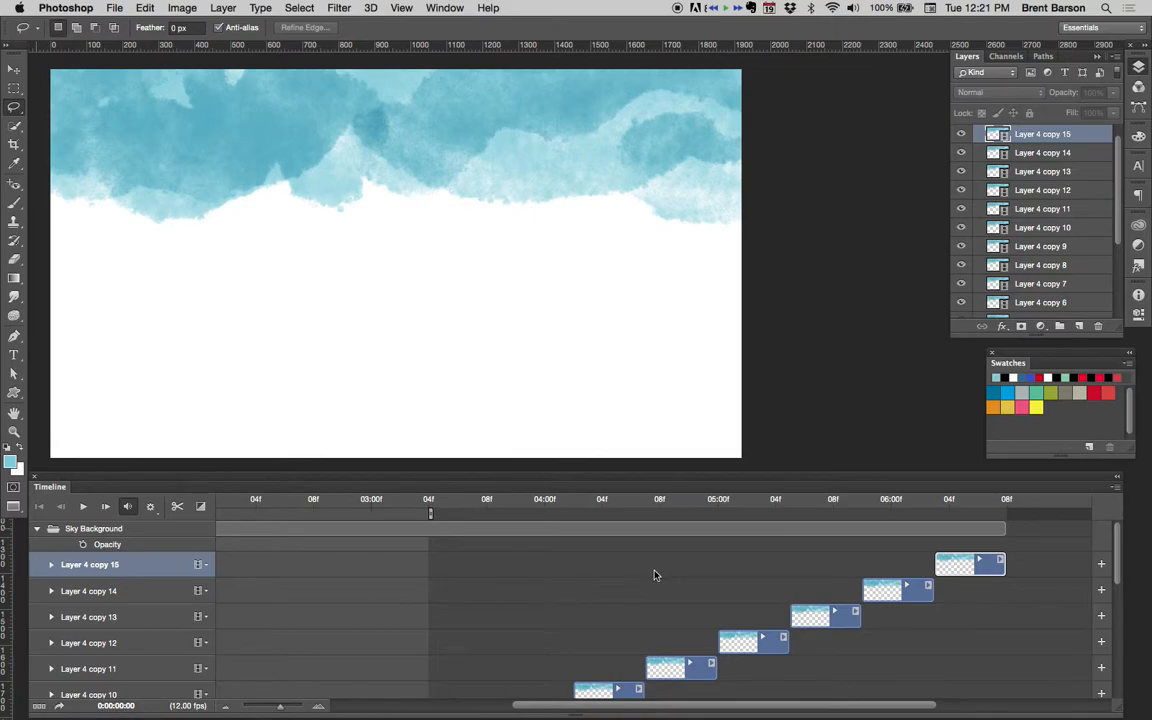
pyautogui.moveTo(896, 510)
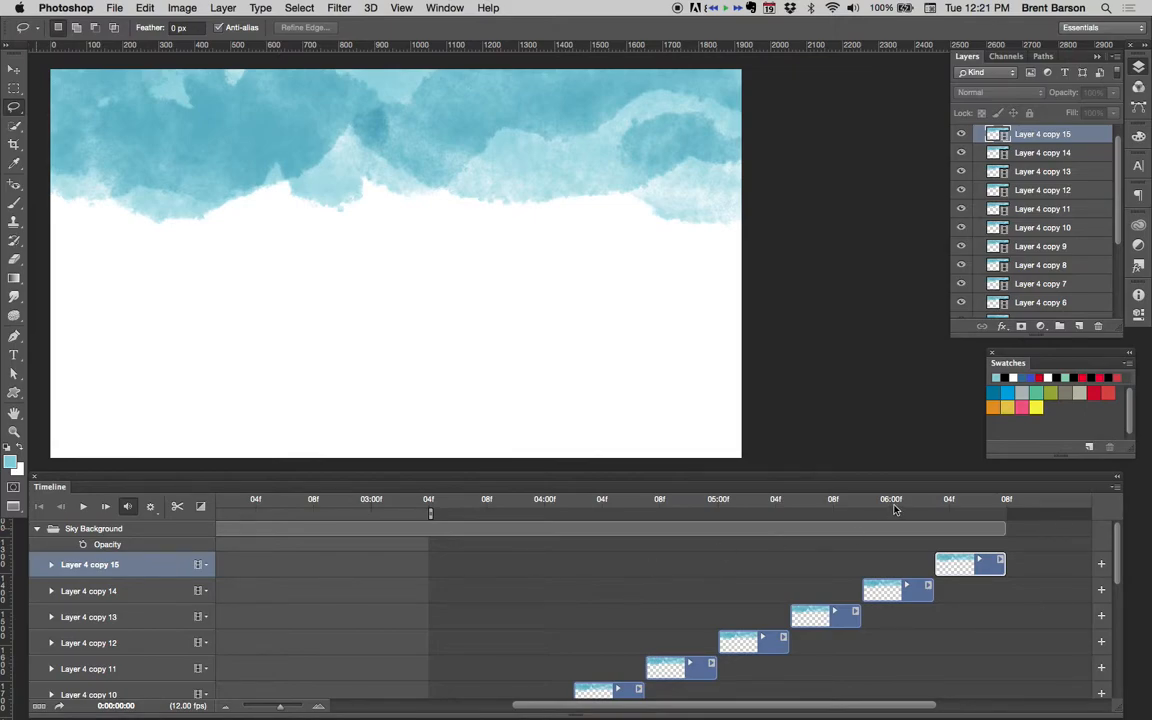
pyautogui.moveTo(1010, 508)
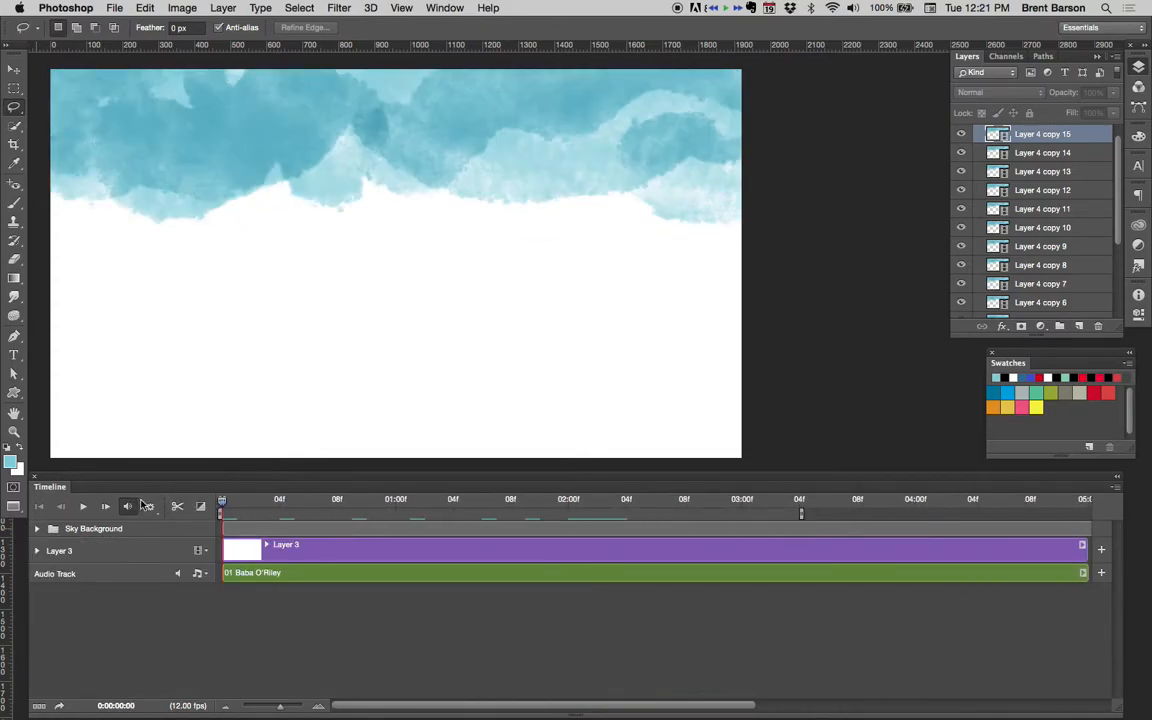
# Collapse the Sky Background track so only it, Layer 3 and the audio show.
pyautogui.click(480, 500)
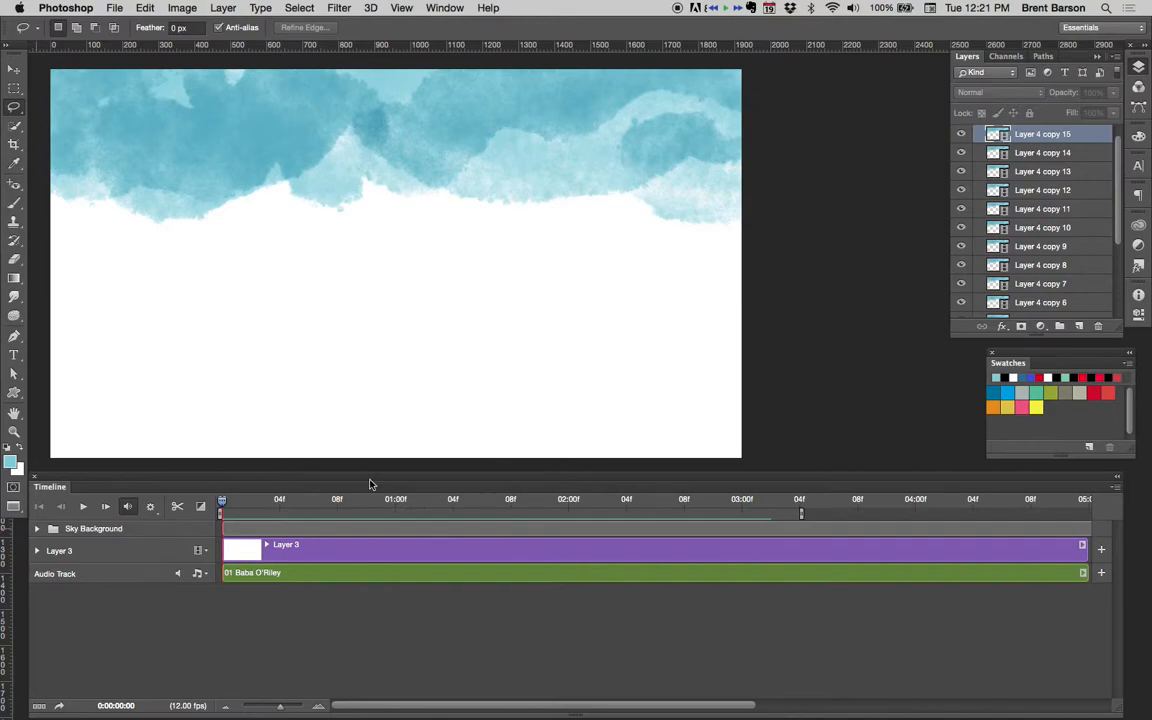
pyautogui.moveTo(376, 630)
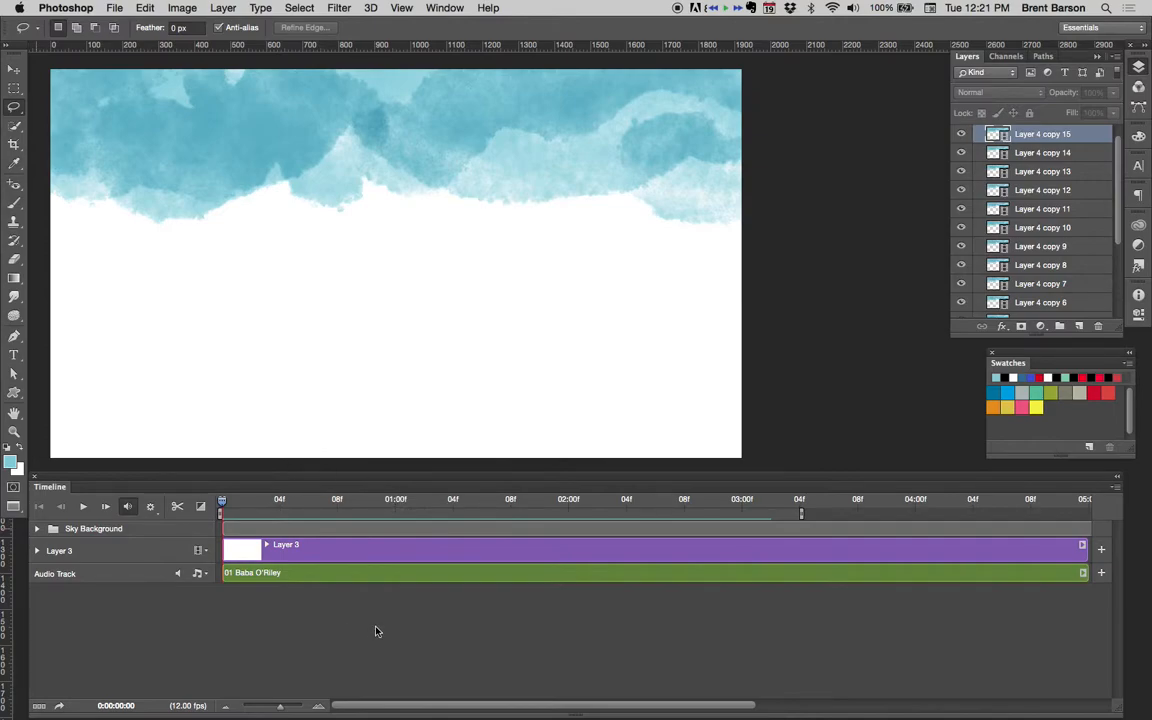